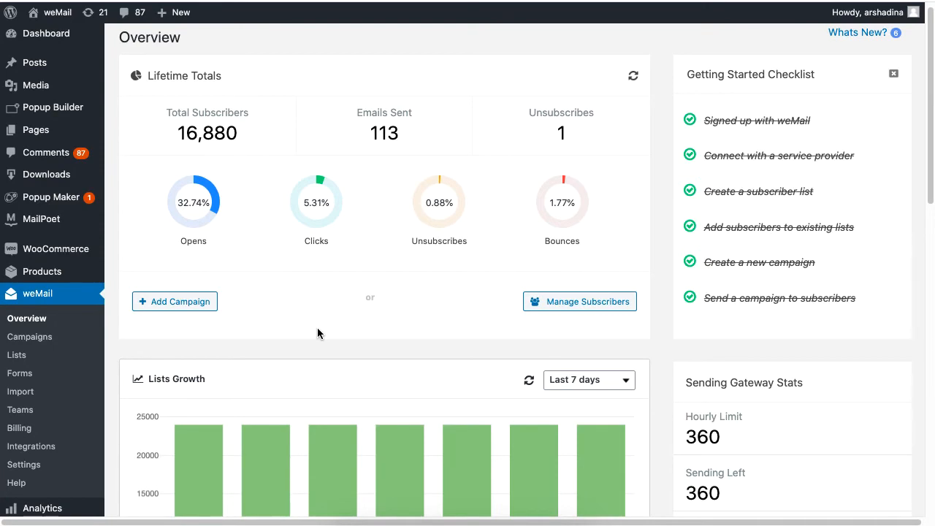
Look up MailPoet in WordPress admin to confirm it is installed and active
left_click(41, 219)
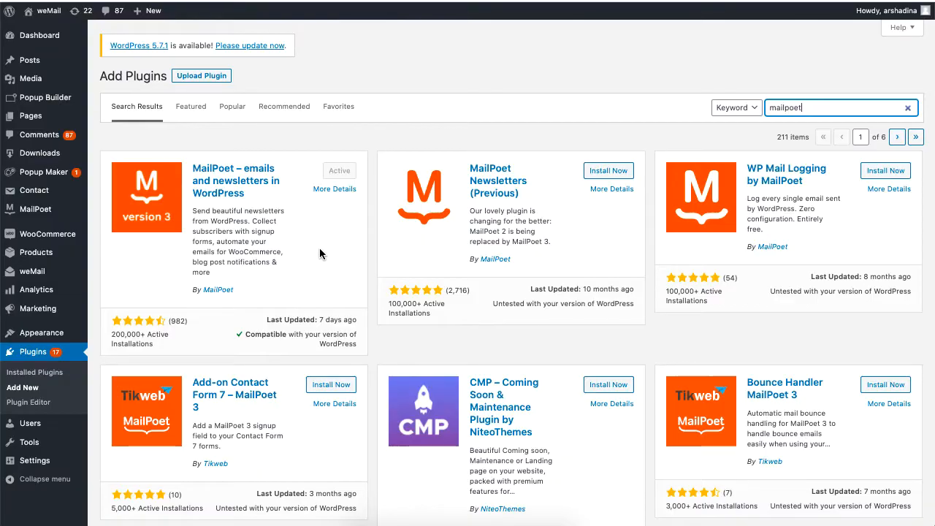
mouse_move(309, 248)
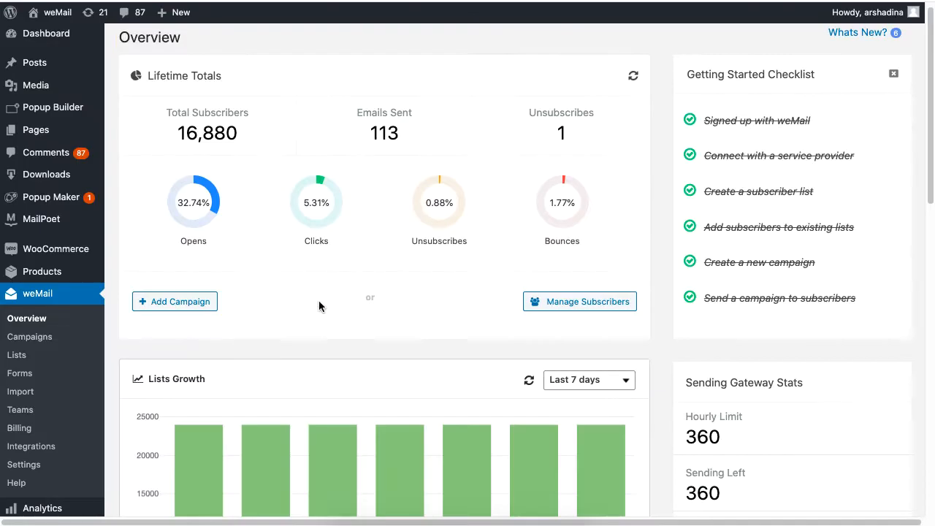
mouse_move(21, 391)
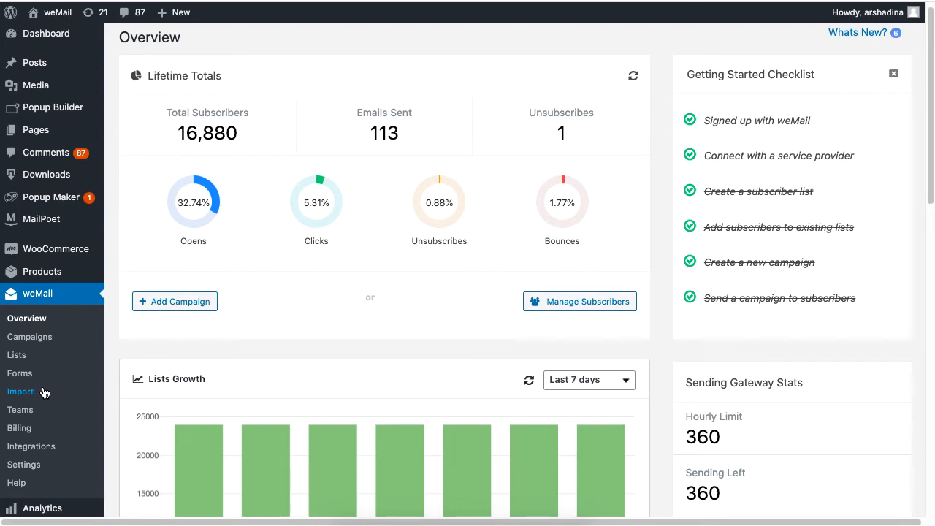
Go to weMail's Import page listing MailPoet, CSV, Mailchimp and HubSpot sources
left_click(20, 392)
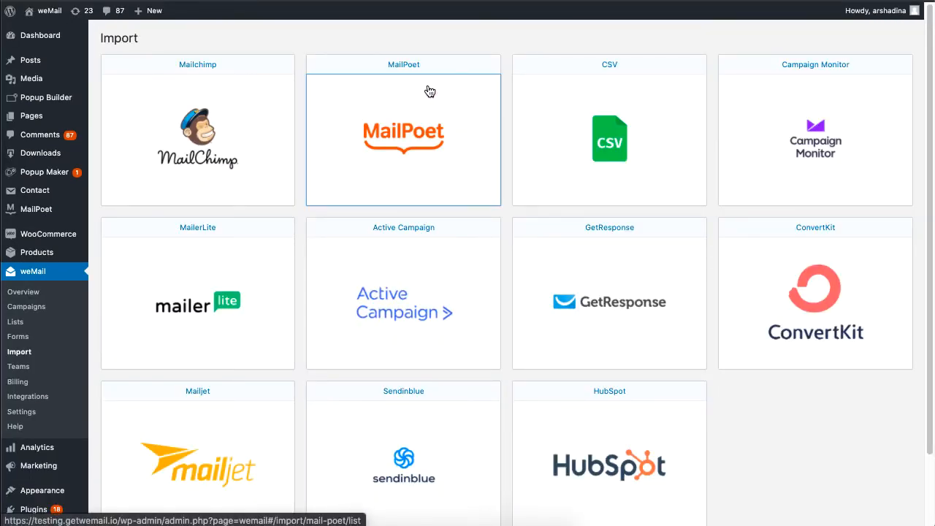
Choose MailPoet as source with WordPress Users and First List From Mailpoet, importing into a weMail list
left_click(403, 139)
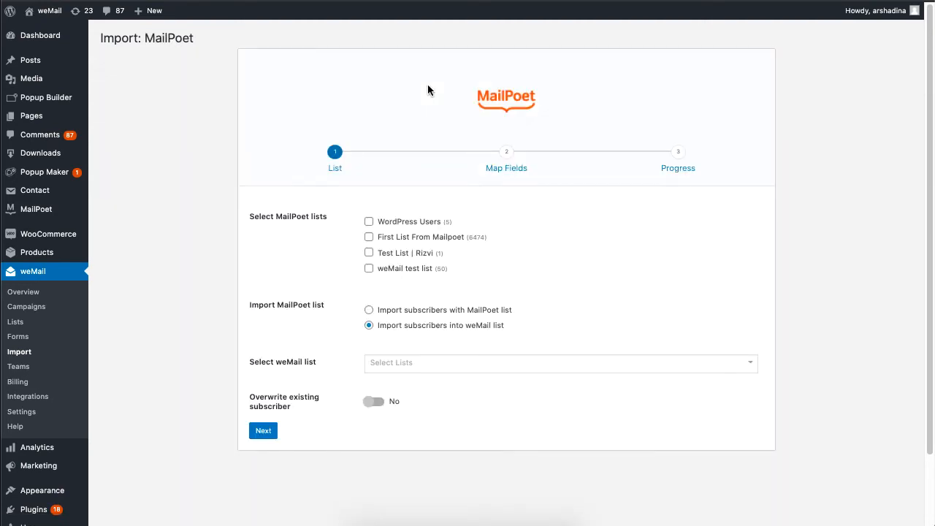
left_click(368, 236)
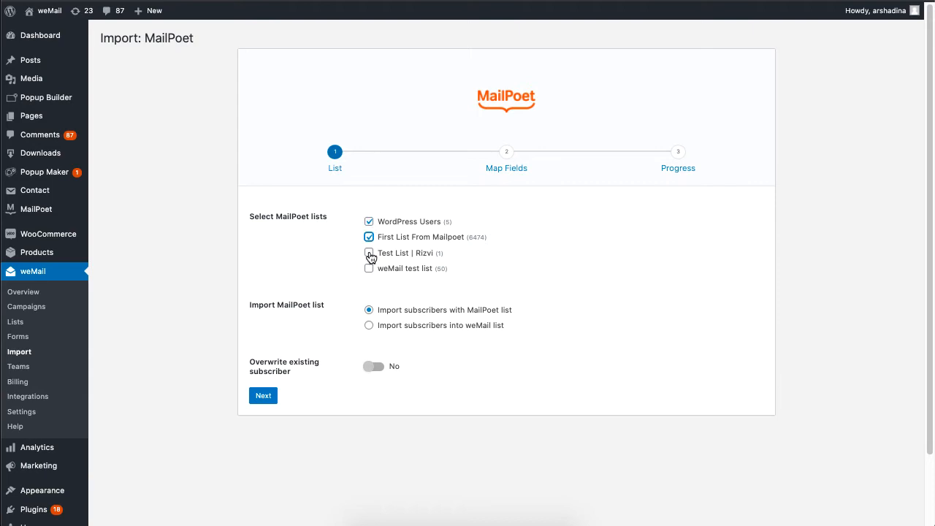
left_click(368, 252)
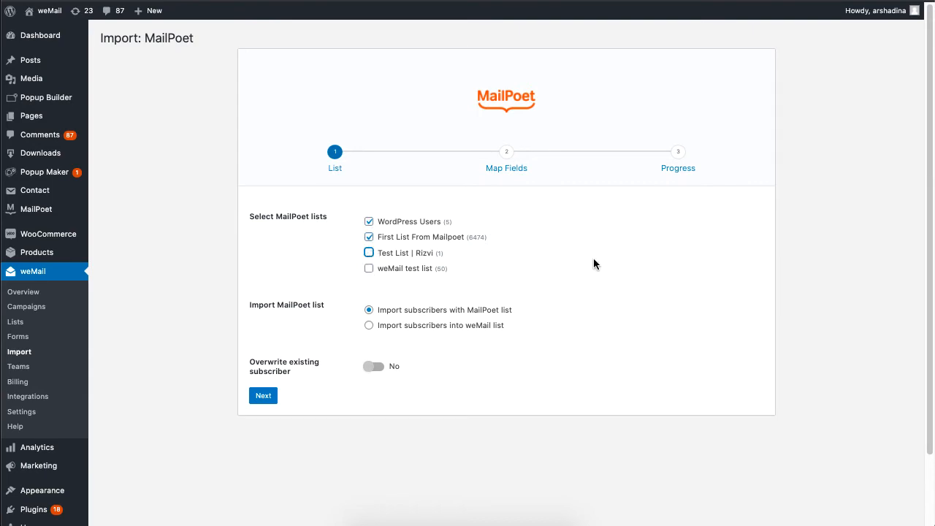
mouse_move(592, 261)
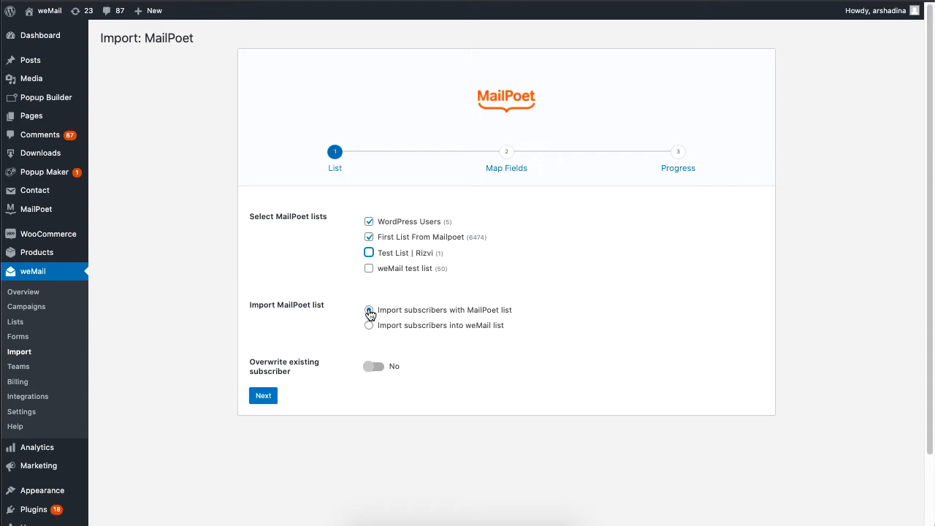
left_click(368, 309)
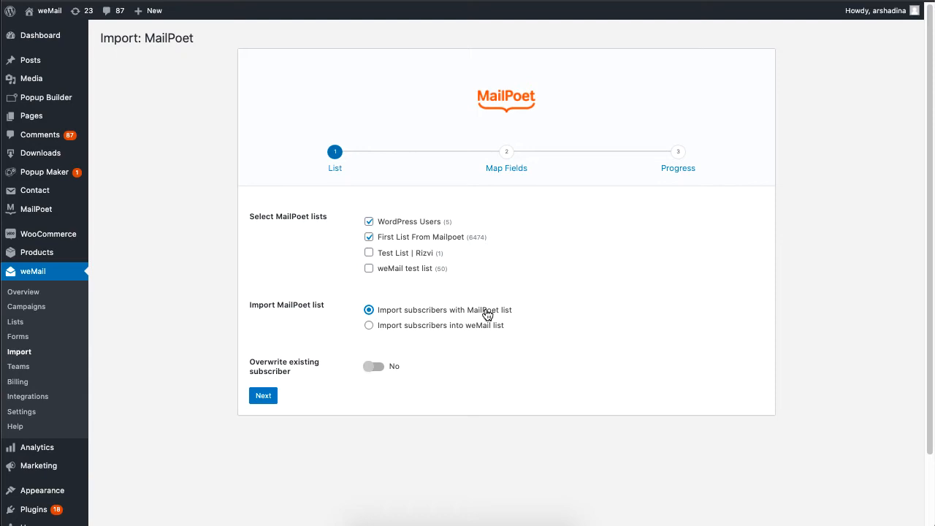
mouse_move(438, 292)
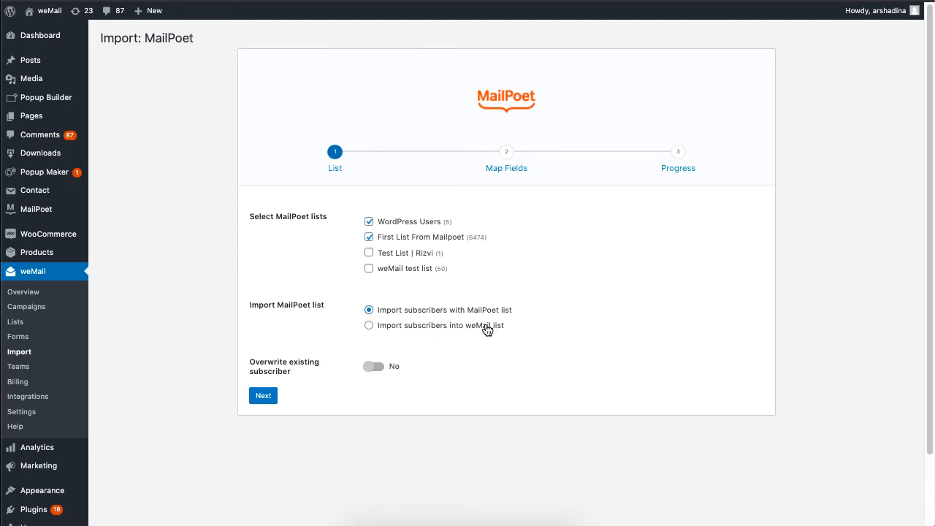
left_click(368, 324)
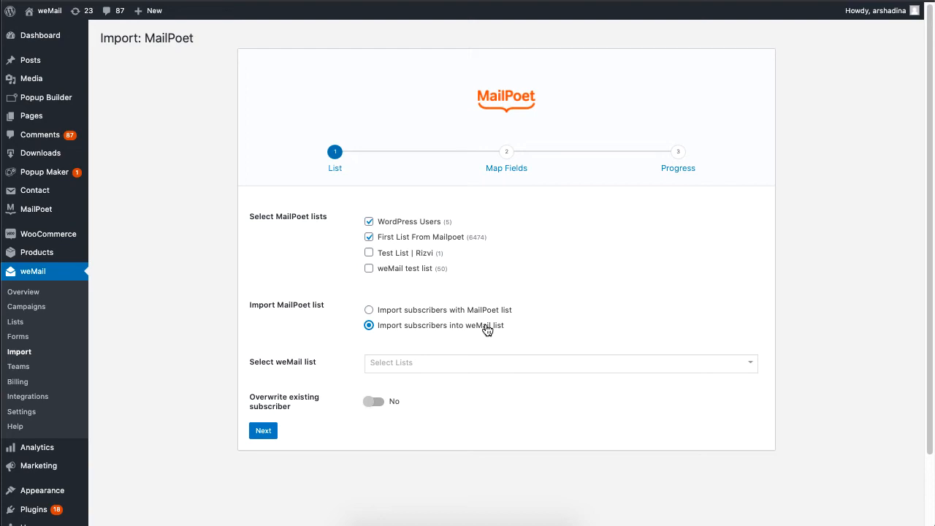
Set EDD List as the destination with overwrite off and advance to Map Fields
left_click(561, 363)
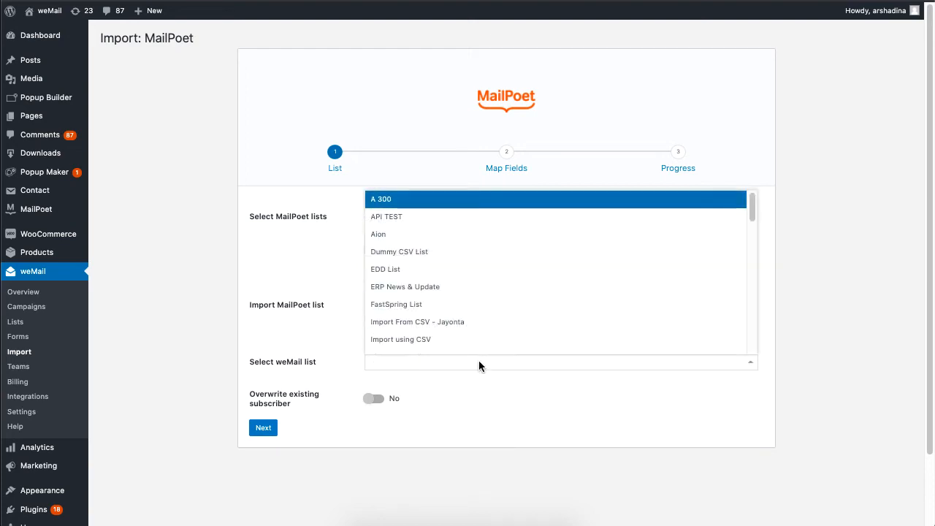
left_click(399, 251)
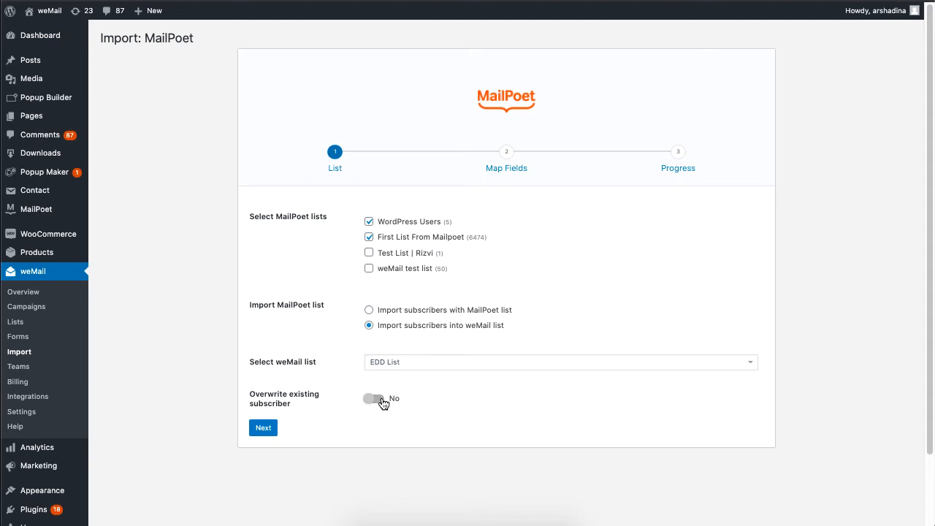
left_click(374, 399)
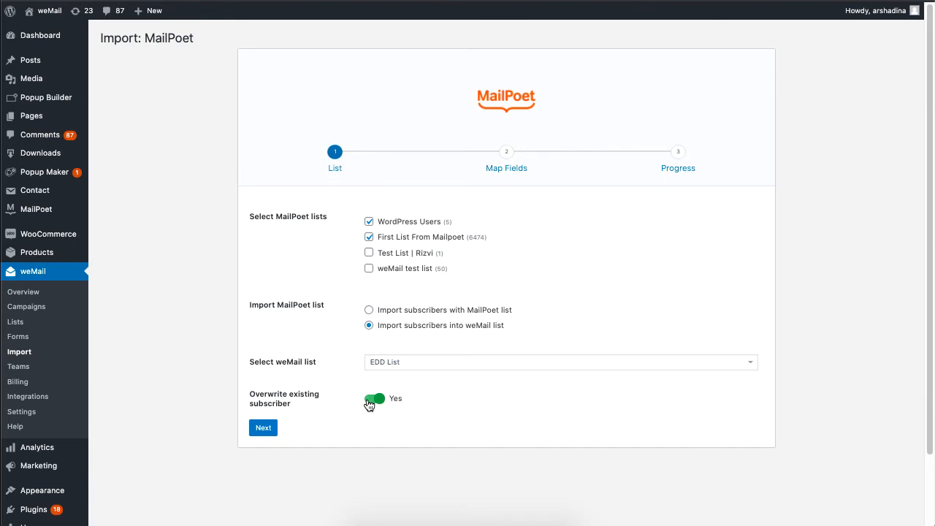
left_click(374, 397)
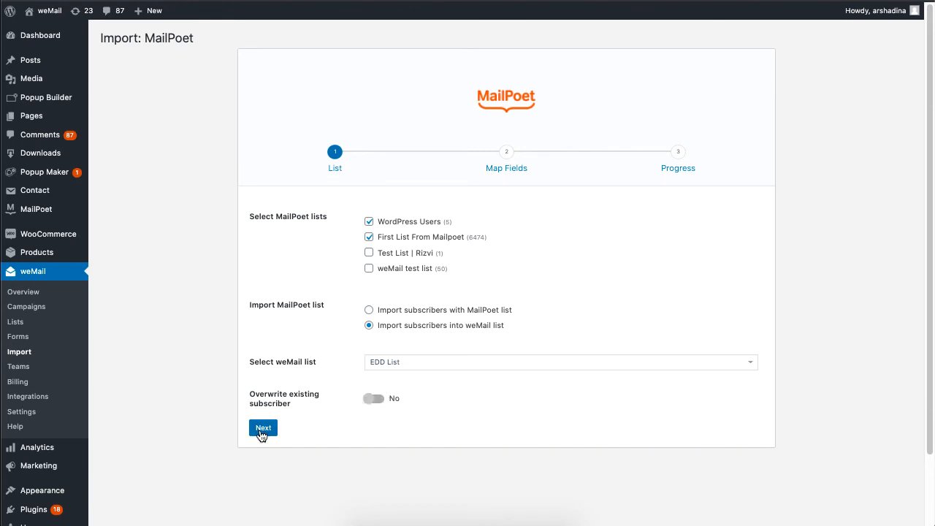
left_click(263, 427)
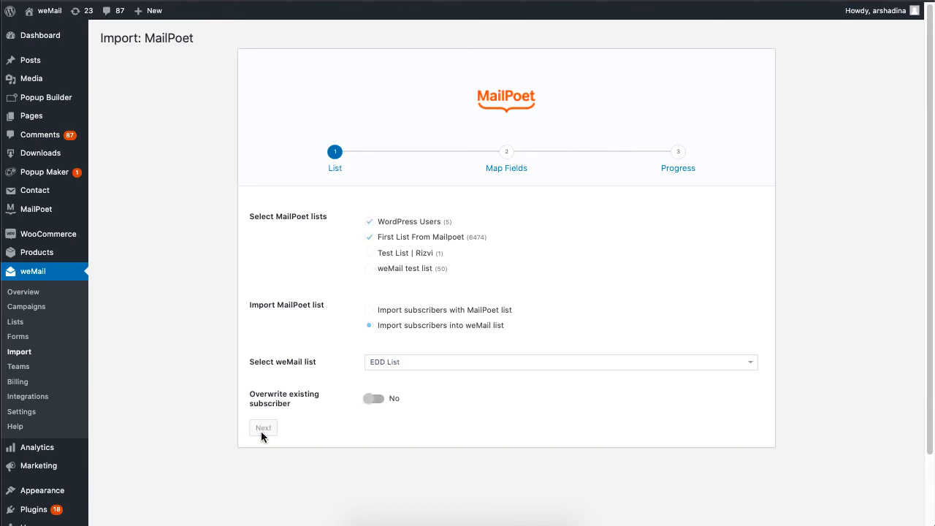
left_click(263, 426)
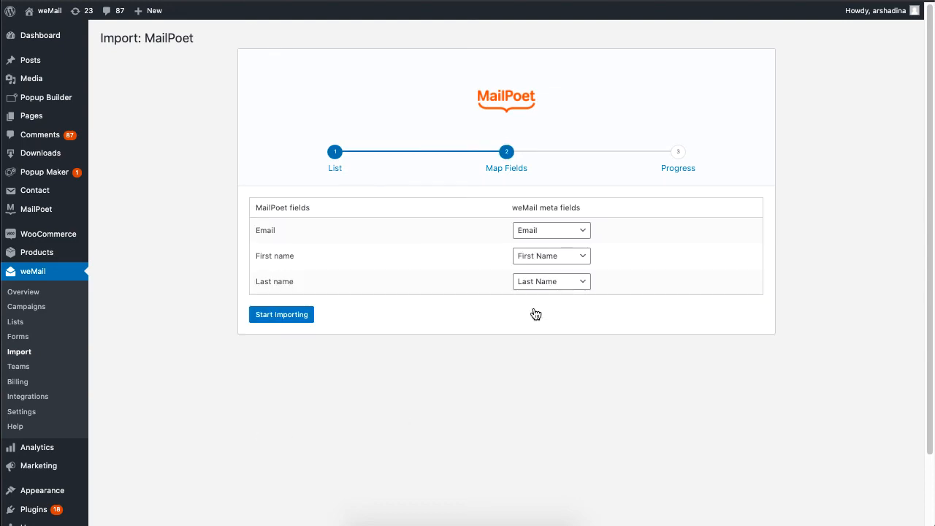
Confirm Email, First name and Last name mappings and start importing into EDD List
left_click(551, 231)
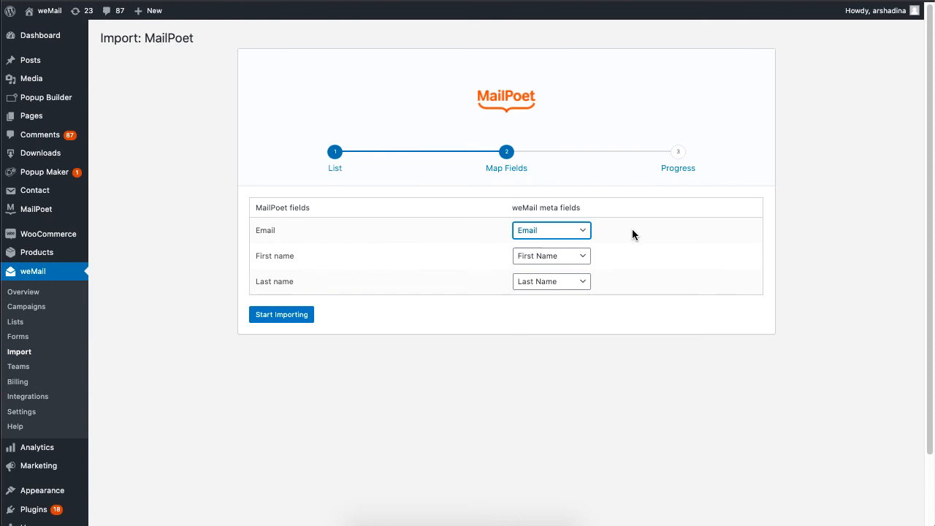
left_click(281, 314)
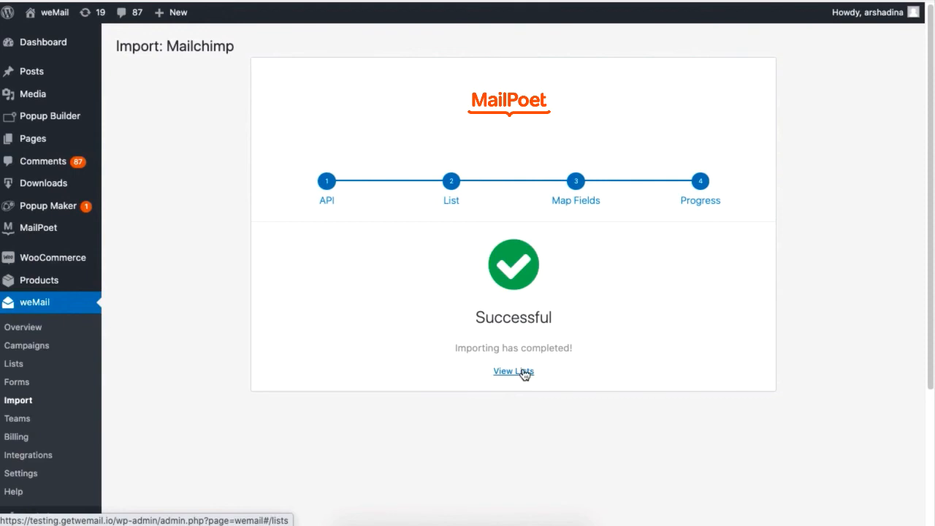
Bring up the Lists page showing EDD List with its imported subscribers
left_click(515, 371)
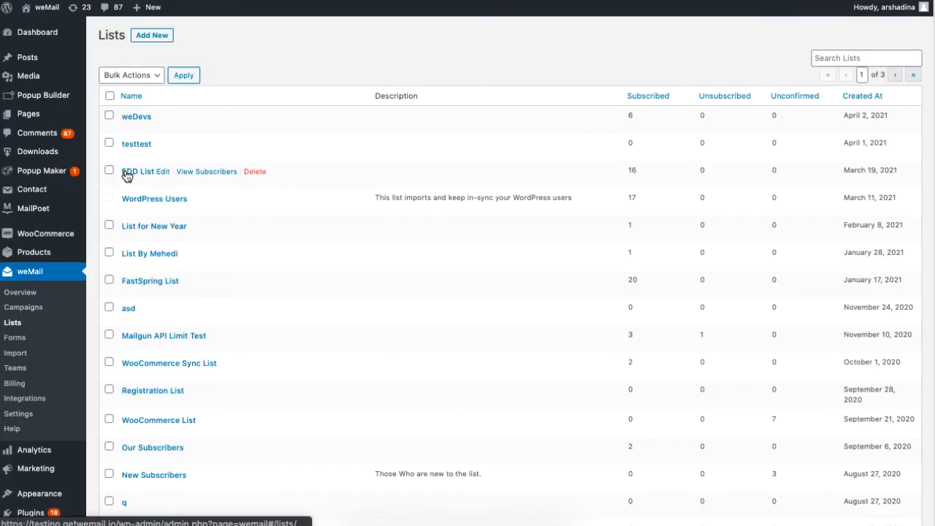